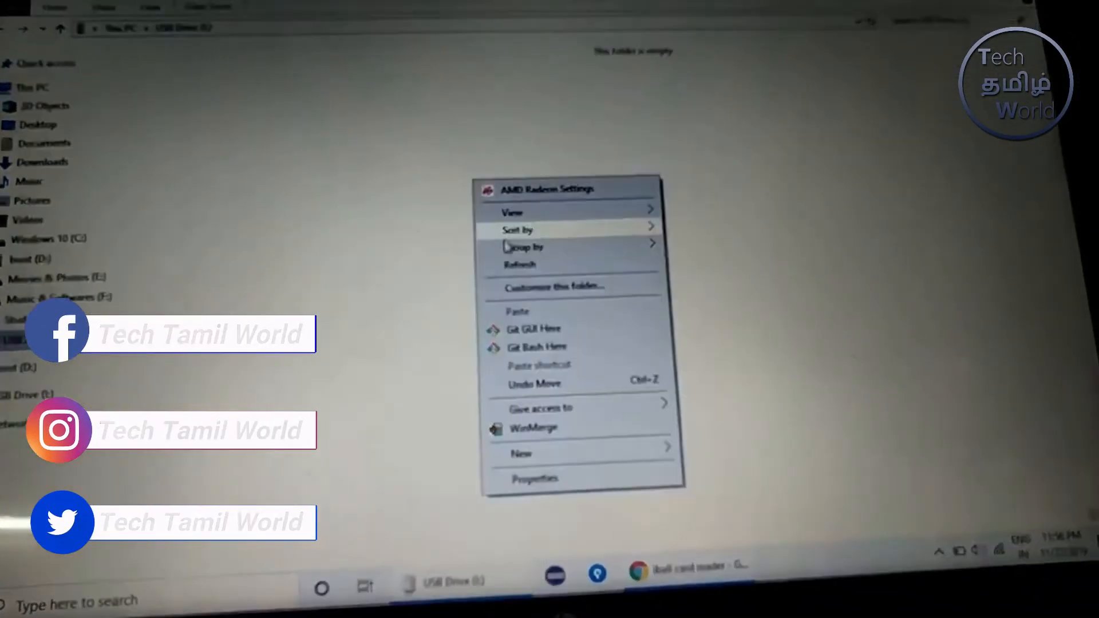
# Refresh the empty USB Drive (I:) folder from the background context menu
pyautogui.click(519, 264)
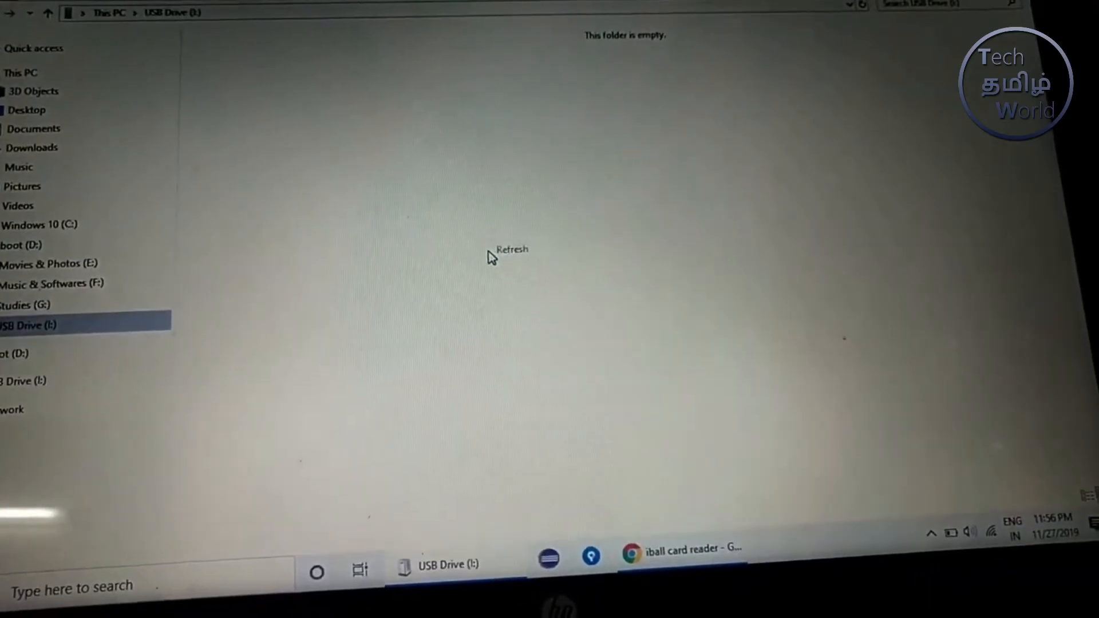